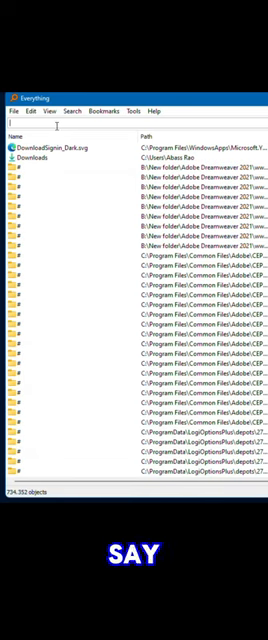
pyautogui.write('vul')
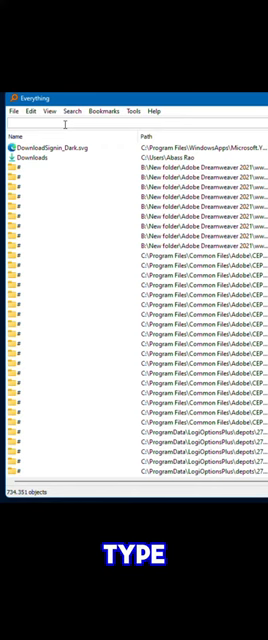
pyautogui.write('papoose')
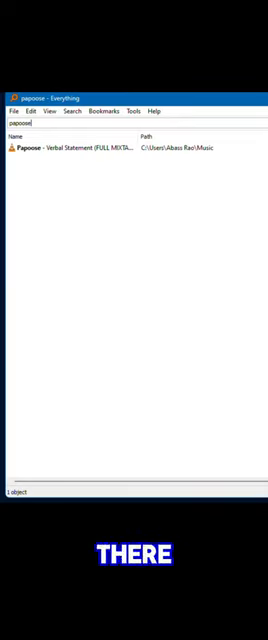
pyautogui.write('pap')
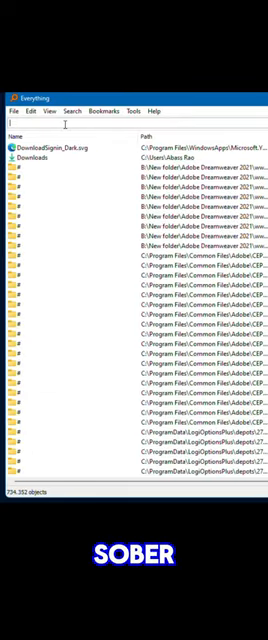
pyautogui.write('s')
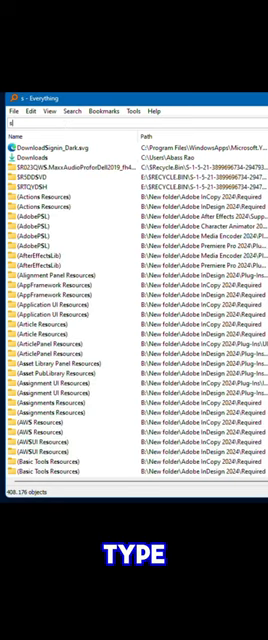
pyautogui.write('sober')
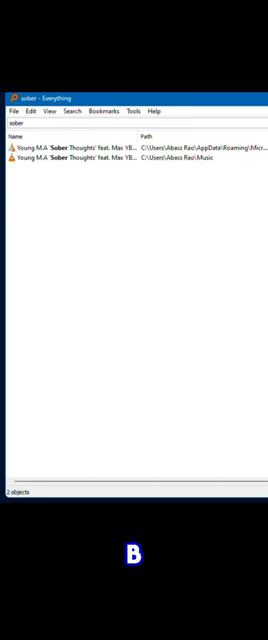